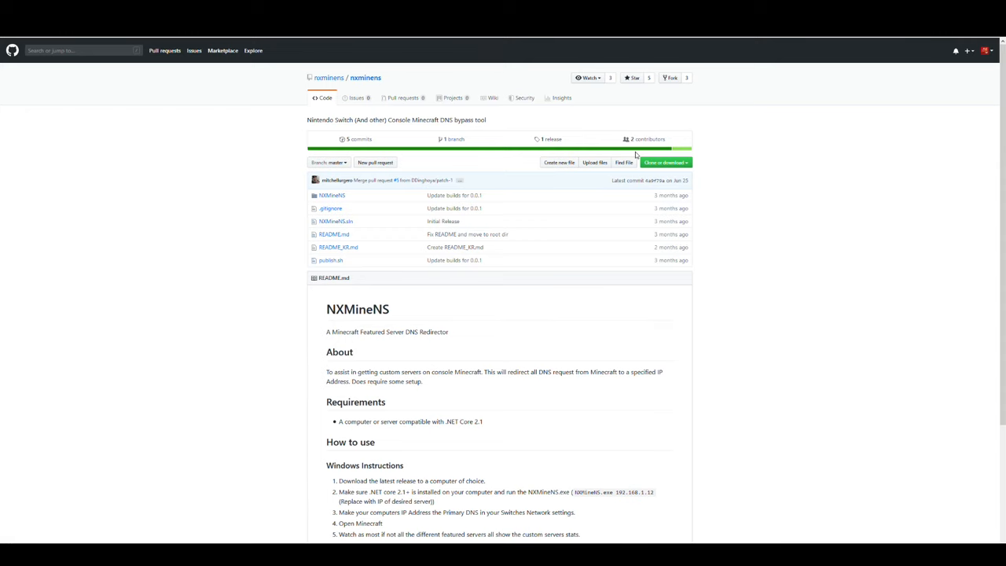
# Download the Windows zip asset from the NXMineNS Version 0.0.1 release page
pyautogui.click(551, 139)
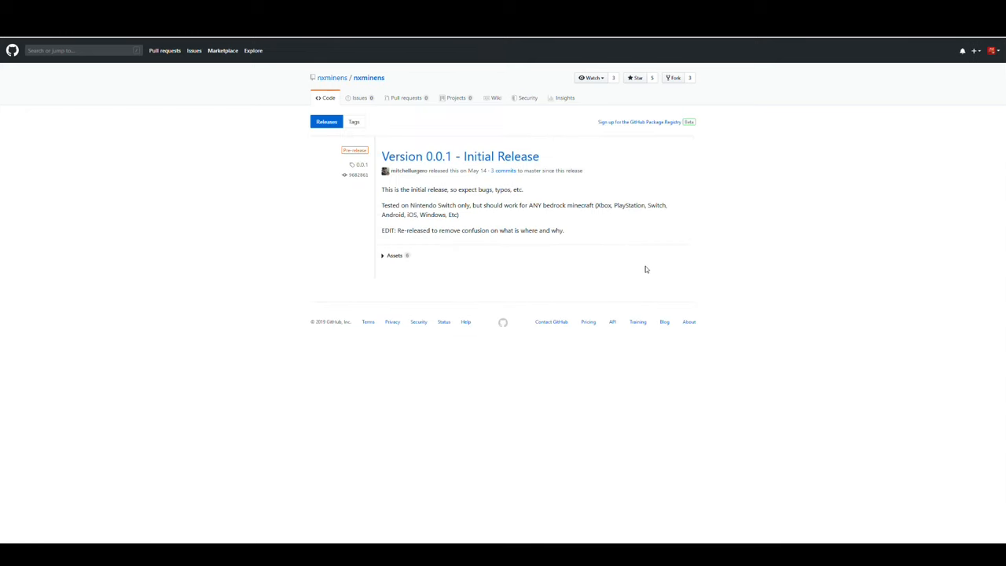
pyautogui.click(395, 255)
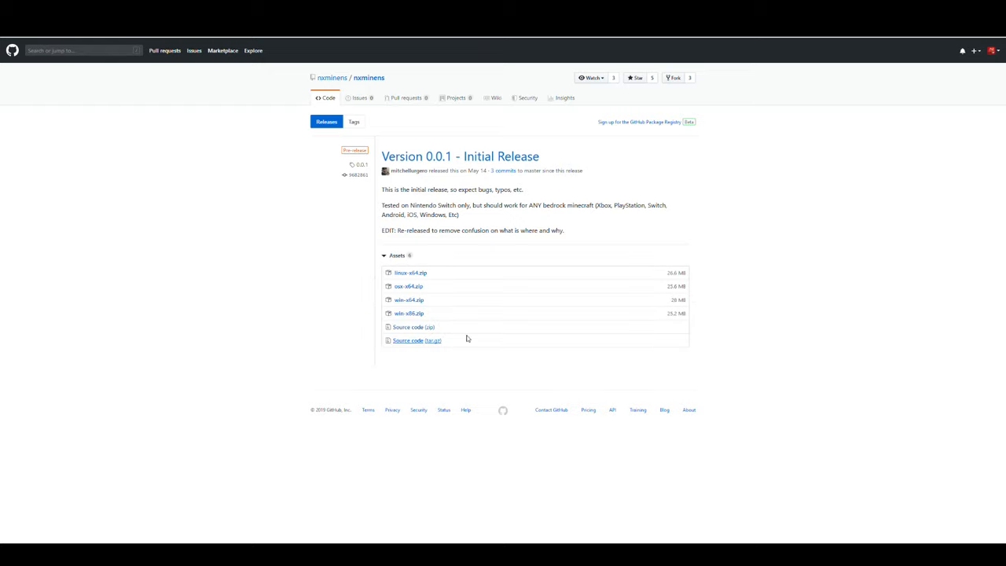
pyautogui.moveTo(524, 295)
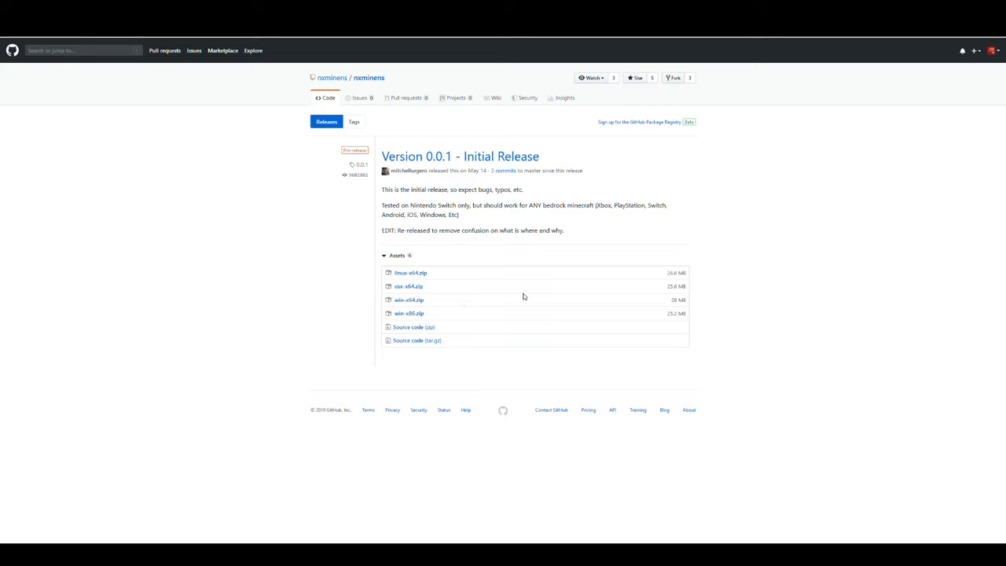
pyautogui.moveTo(245, 298)
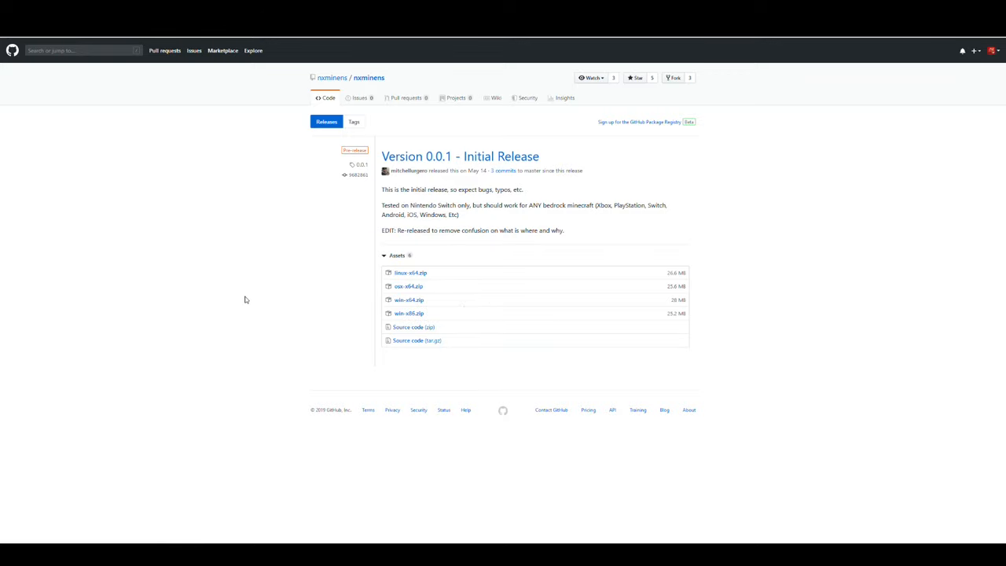
pyautogui.moveTo(243, 284)
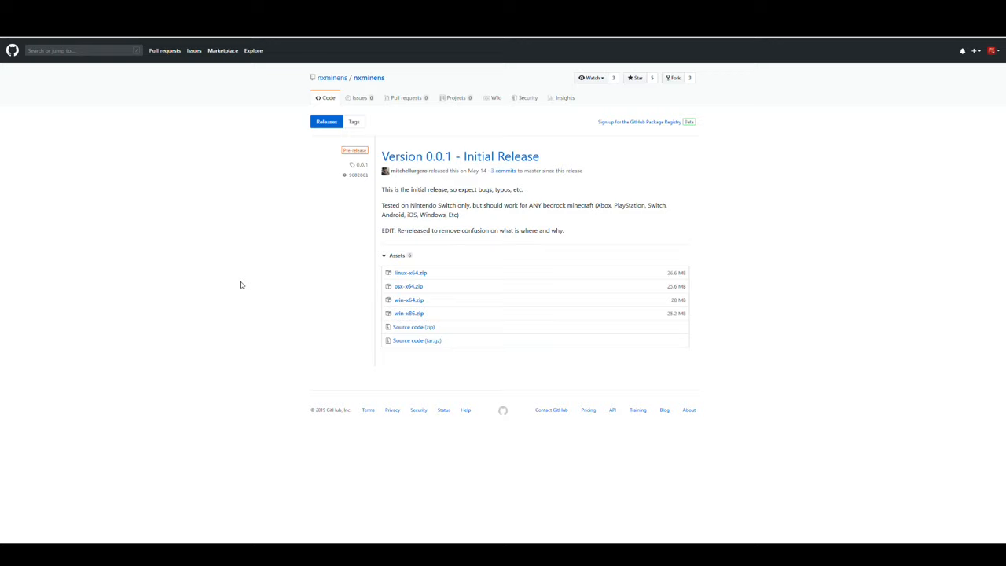
pyautogui.moveTo(409, 334)
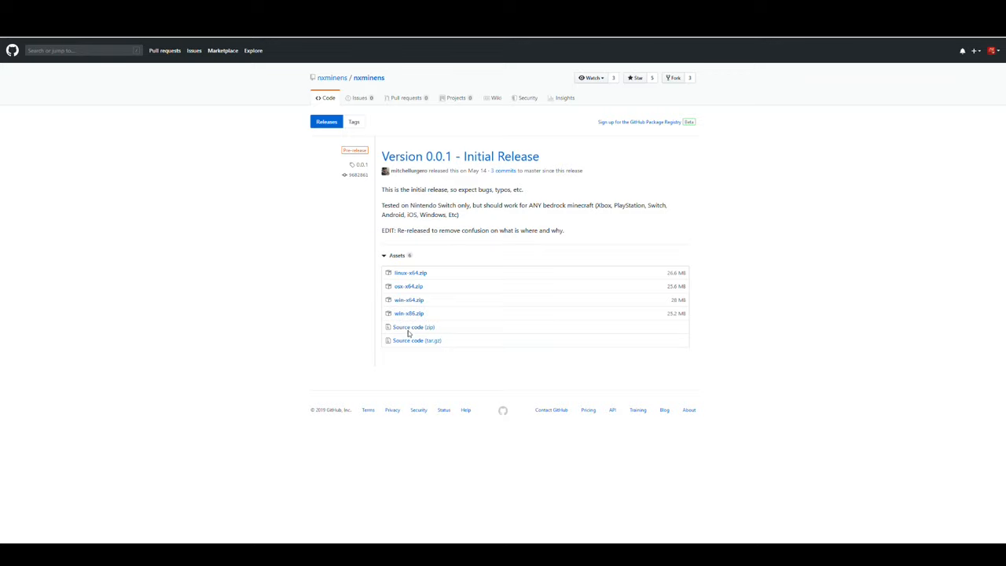
pyautogui.moveTo(409, 301)
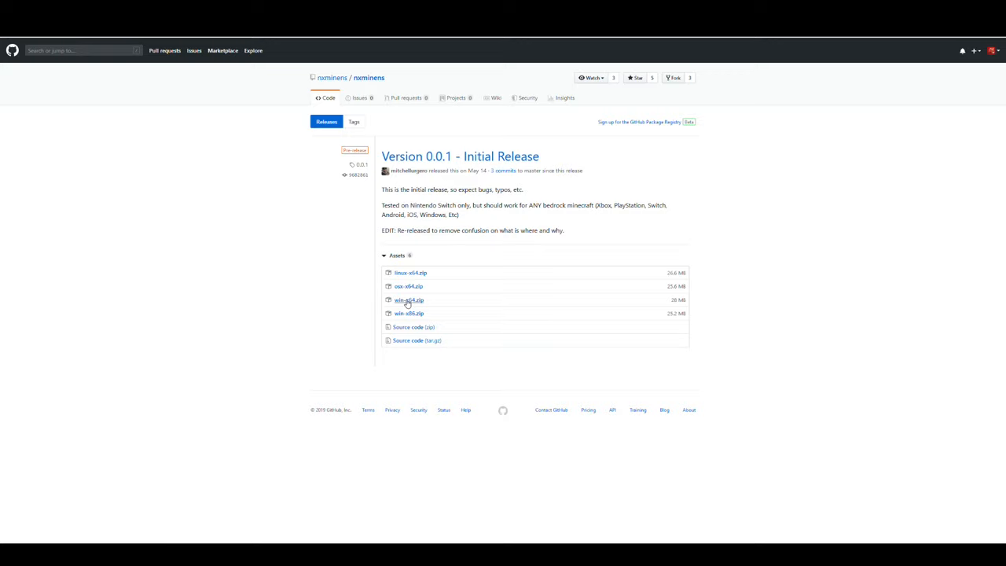
pyautogui.click(408, 299)
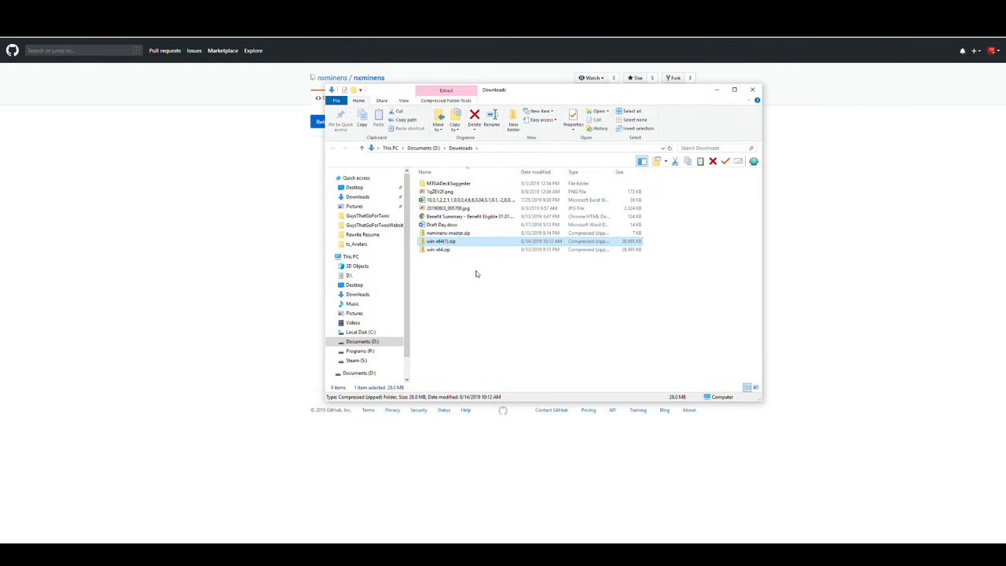
pyautogui.moveTo(531, 317)
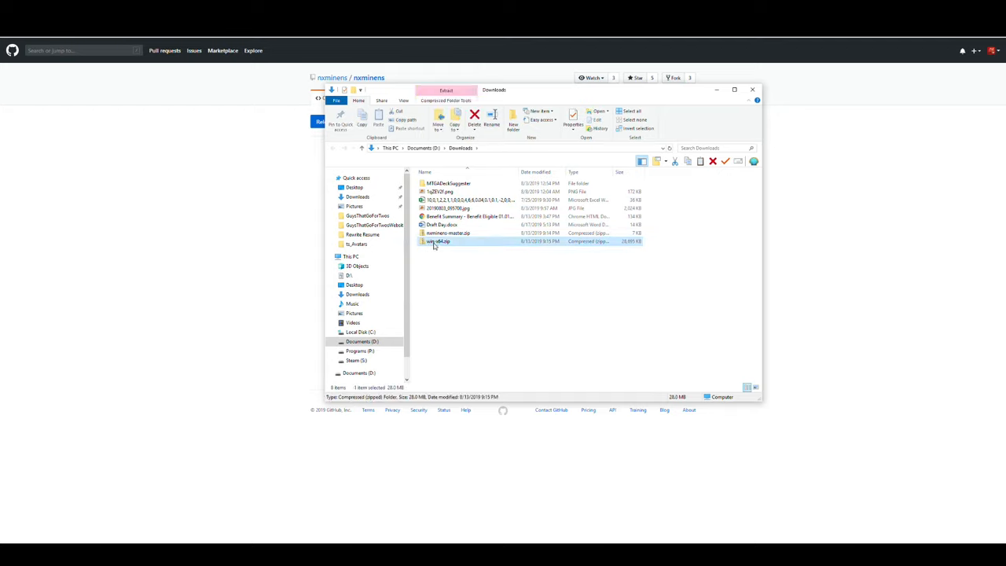
# Extract the downloaded Windows zip into a new win-x64 folder in Downloads
pyautogui.rightClick(437, 242)
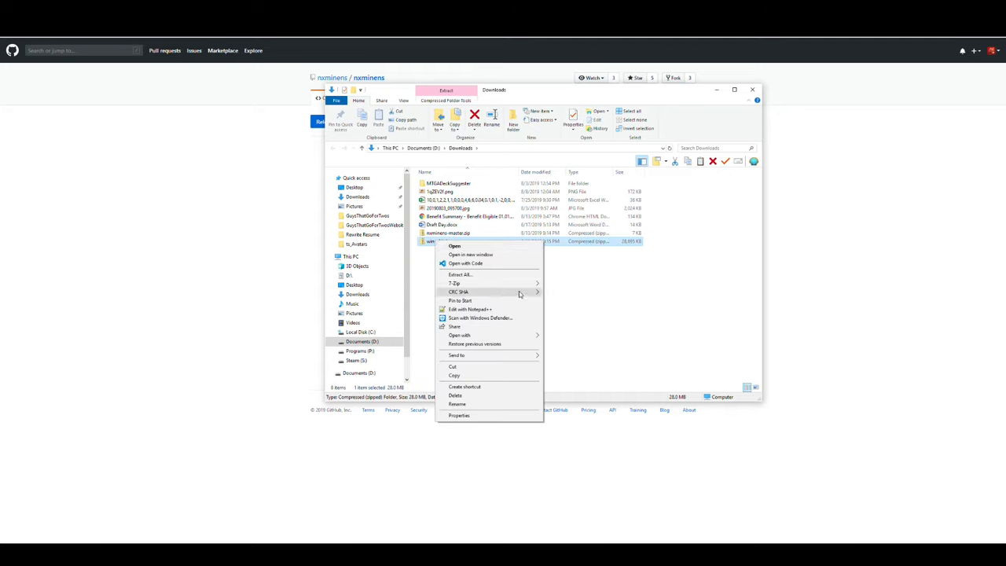
pyautogui.click(459, 274)
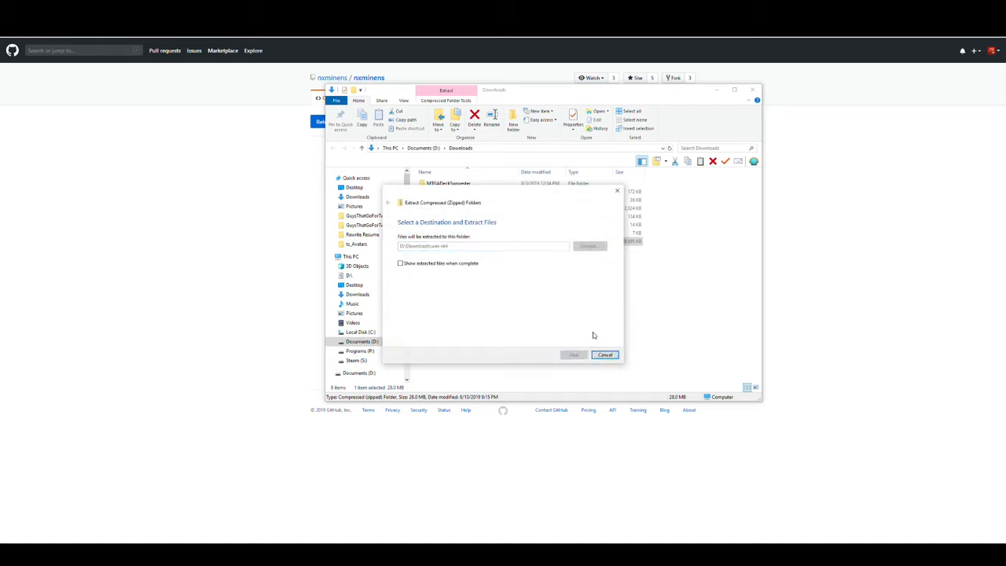
pyautogui.click(574, 355)
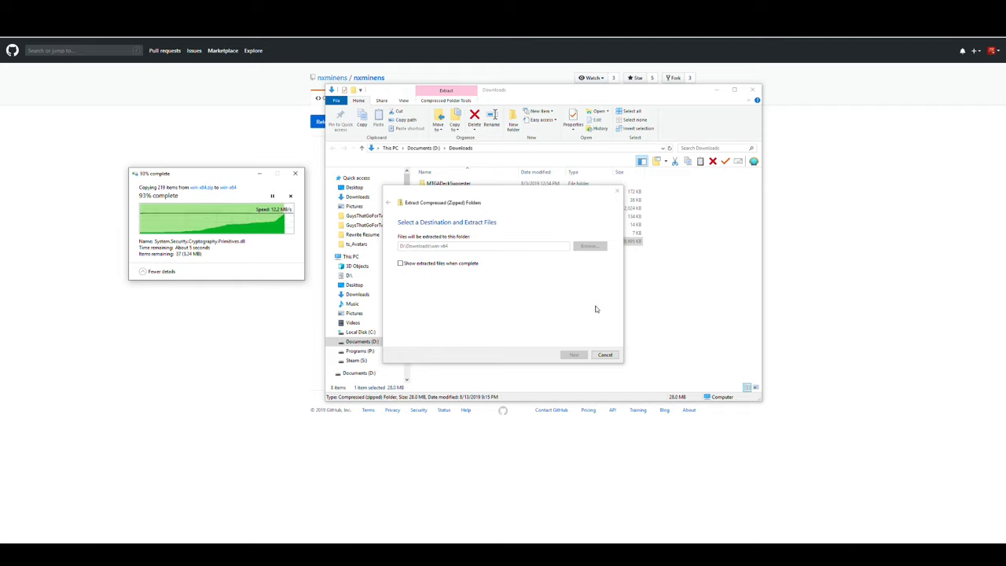
pyautogui.click(605, 356)
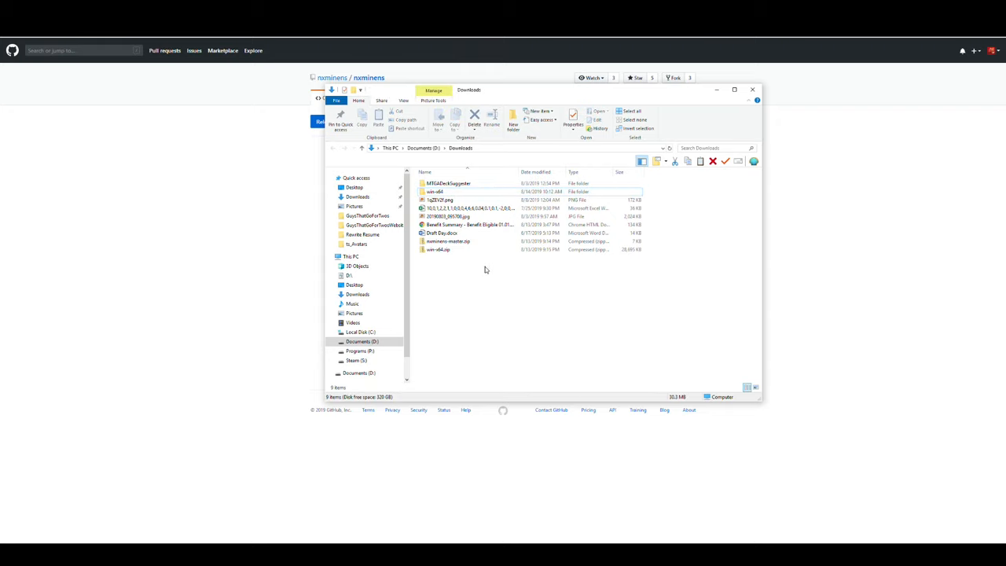
# Copy the extracted win-x64 folder into the Documents folder
pyautogui.click(436, 192)
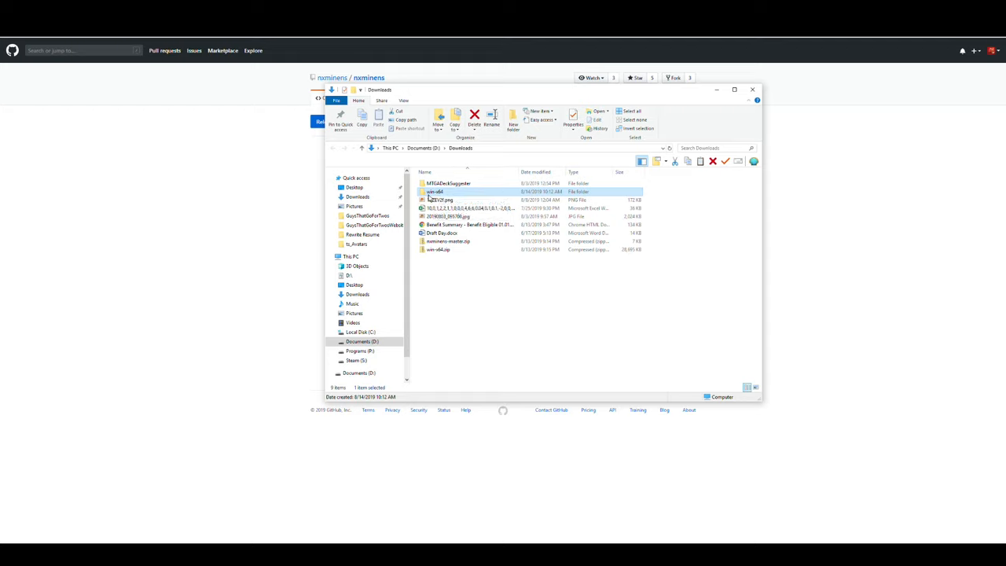
pyautogui.moveTo(437, 192)
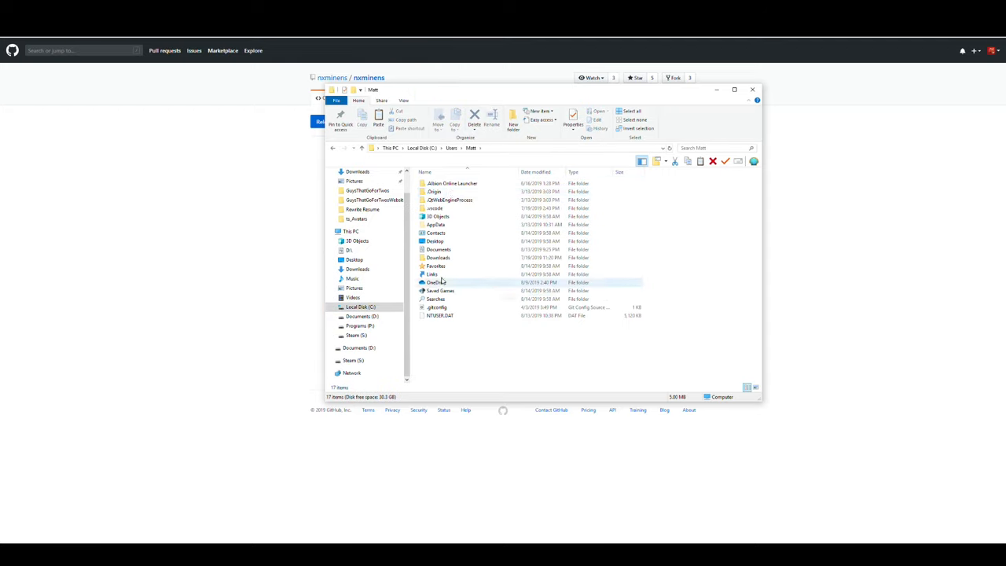
pyautogui.doubleClick(439, 249)
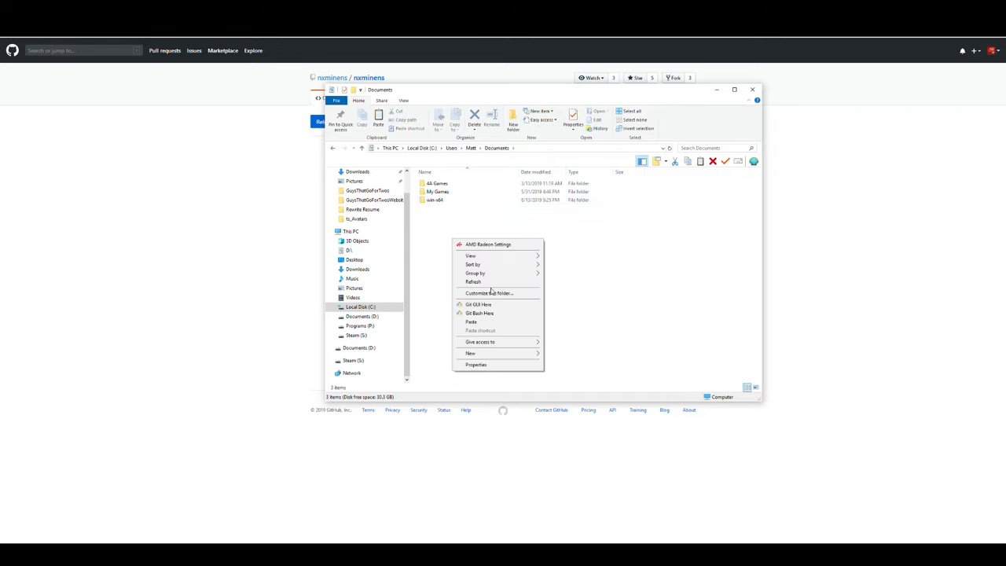
pyautogui.click(427, 260)
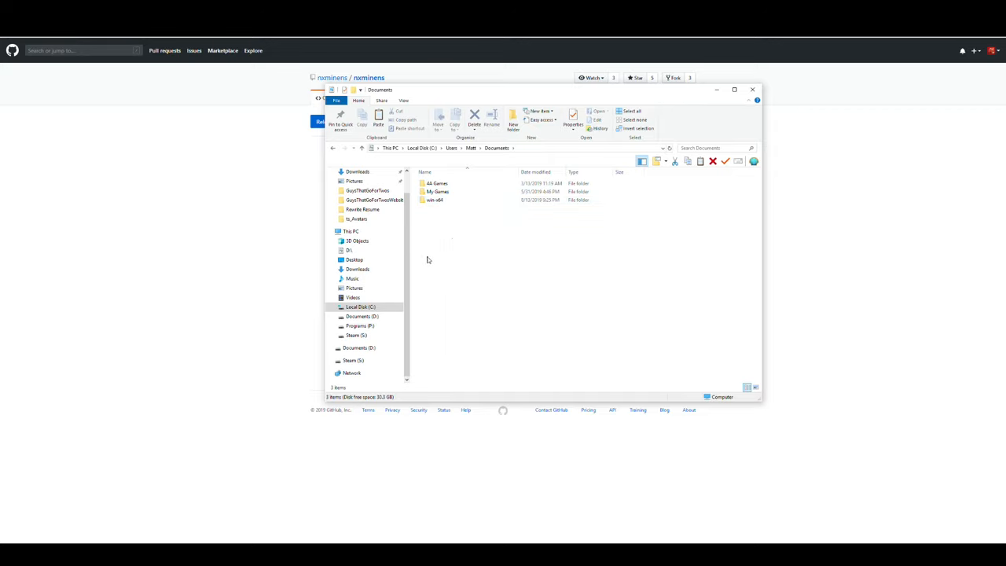
# Browse into the pasted win-x64 folder and its publish subfolder
pyautogui.click(434, 200)
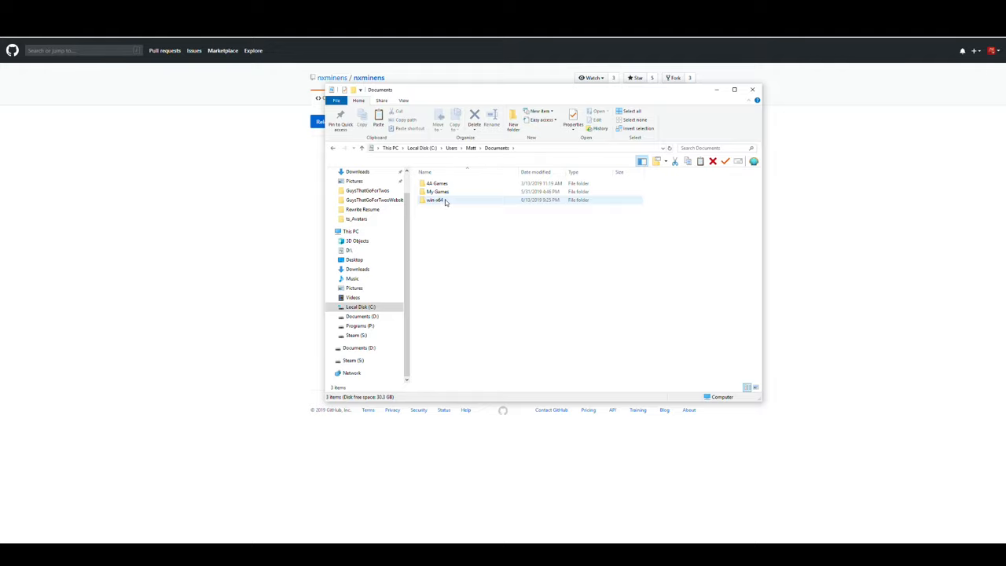
pyautogui.doubleClick(434, 200)
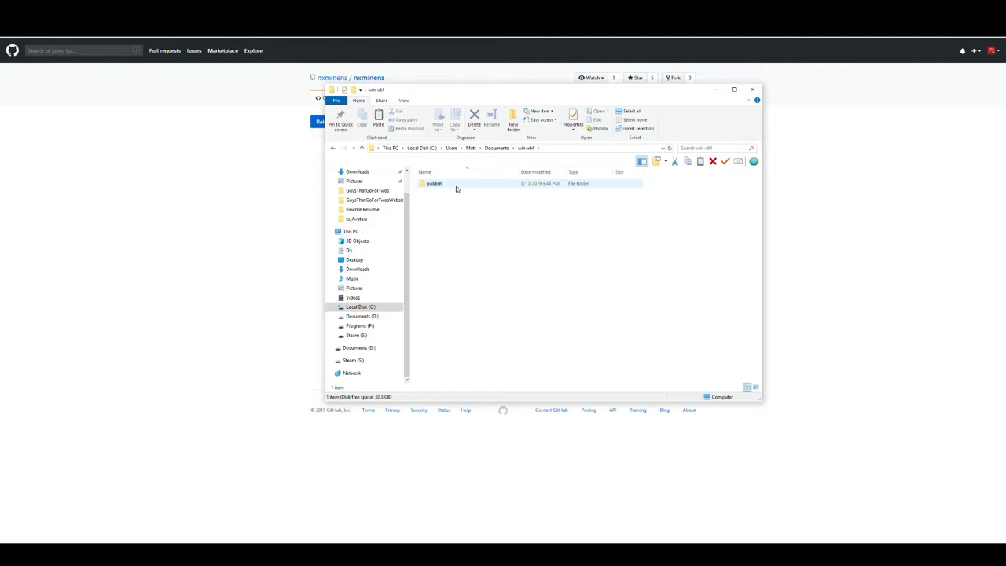
pyautogui.doubleClick(434, 183)
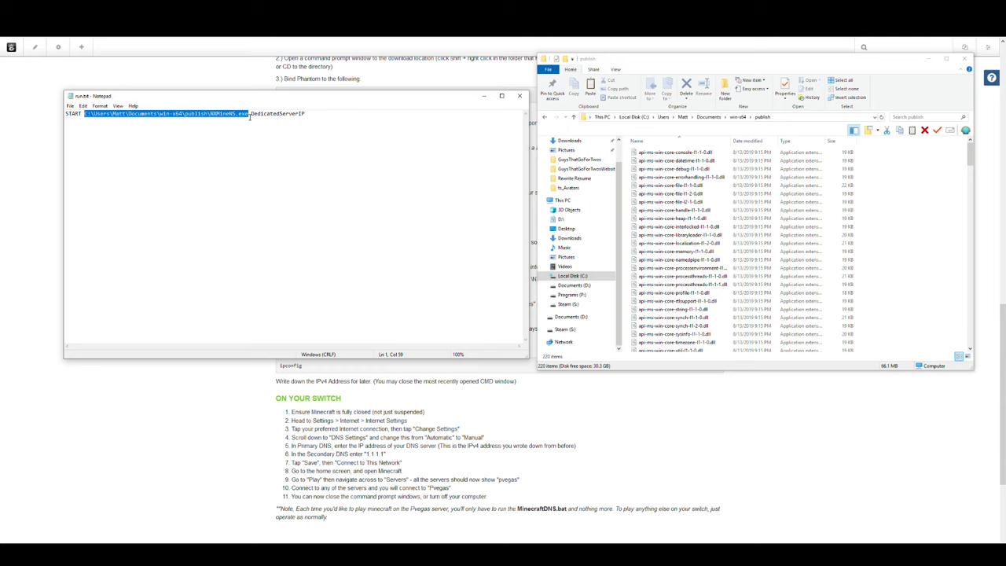
# View a publish-folder file's Properties to check its Location path
pyautogui.click(340, 117)
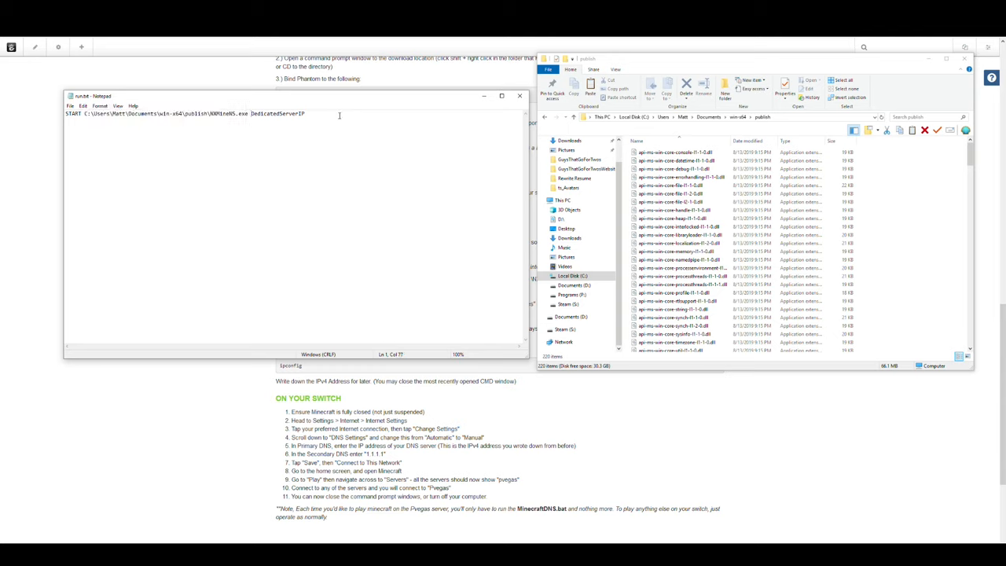
pyautogui.doubleClick(277, 113)
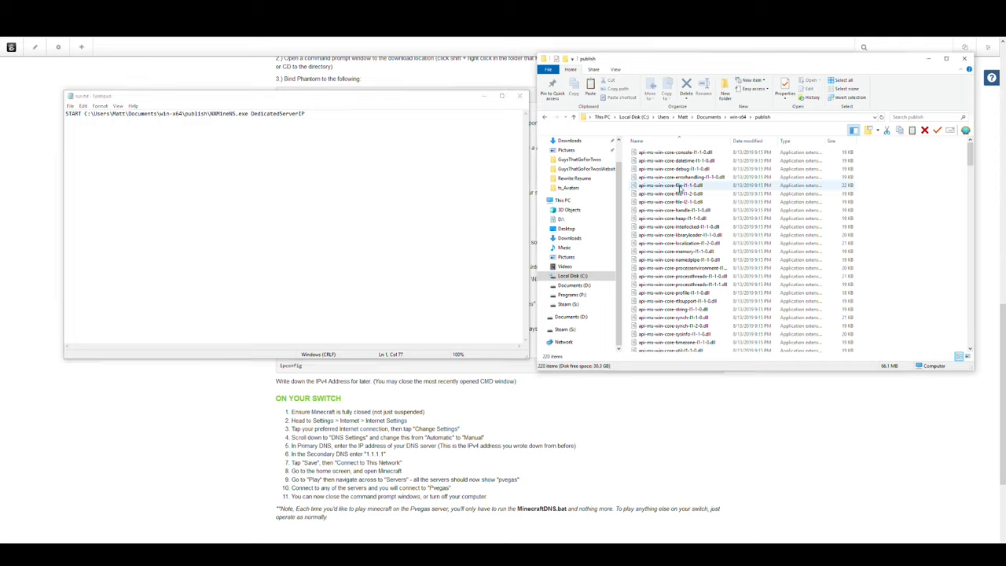
pyautogui.rightClick(673, 160)
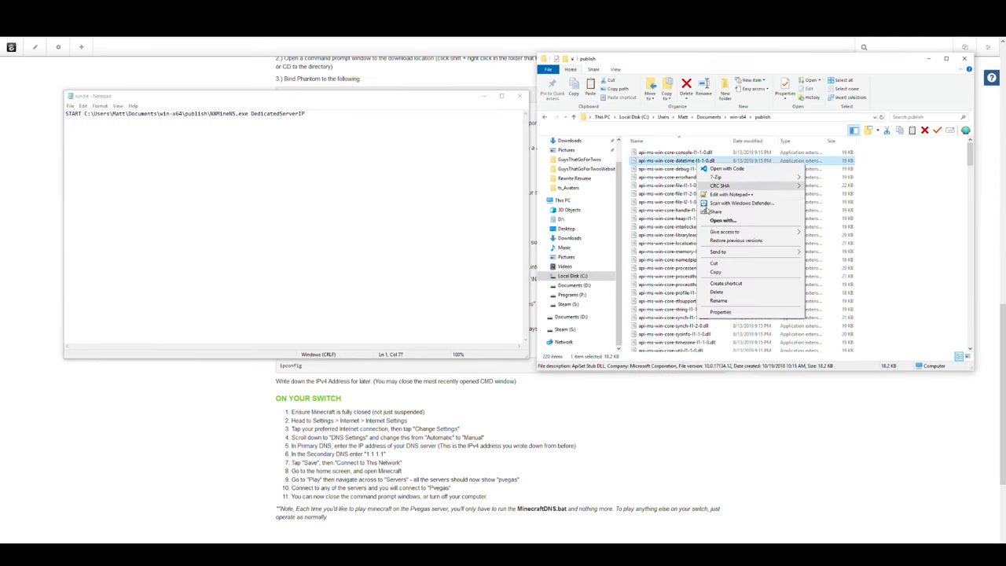
pyautogui.click(720, 311)
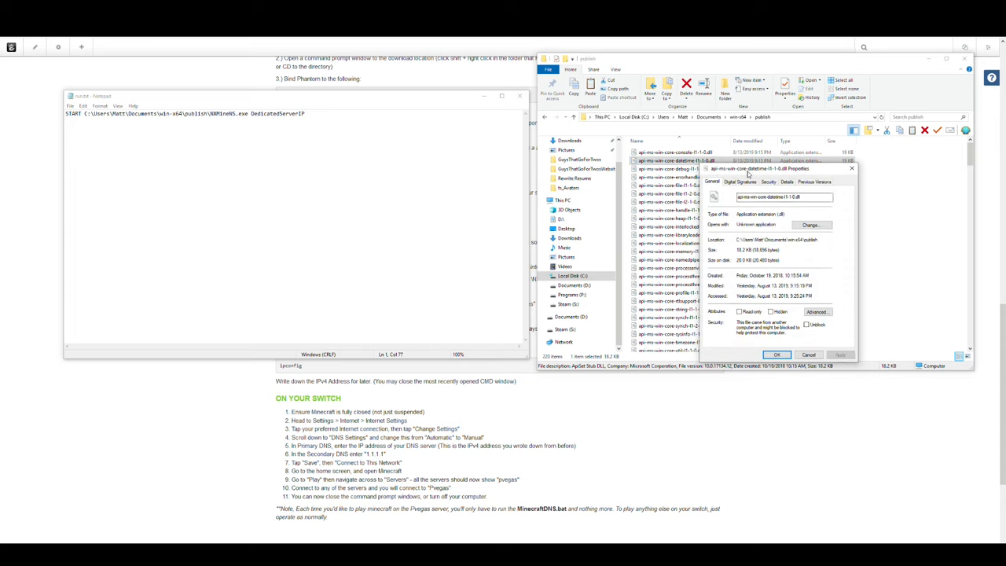
pyautogui.rightClick(676, 236)
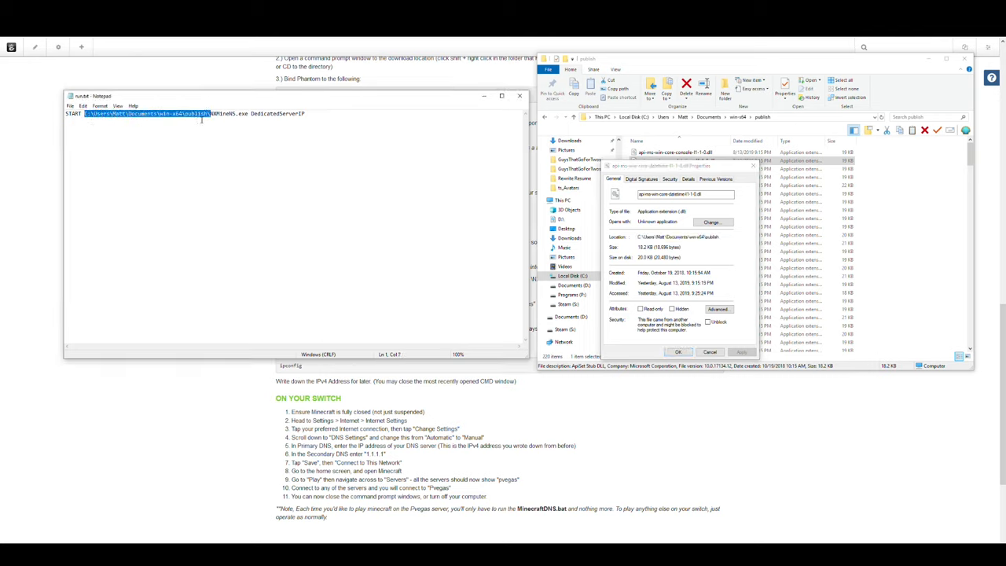
# Match the NXMineNS.exe folder path in the Notepad START command to that location
pyautogui.click(210, 113)
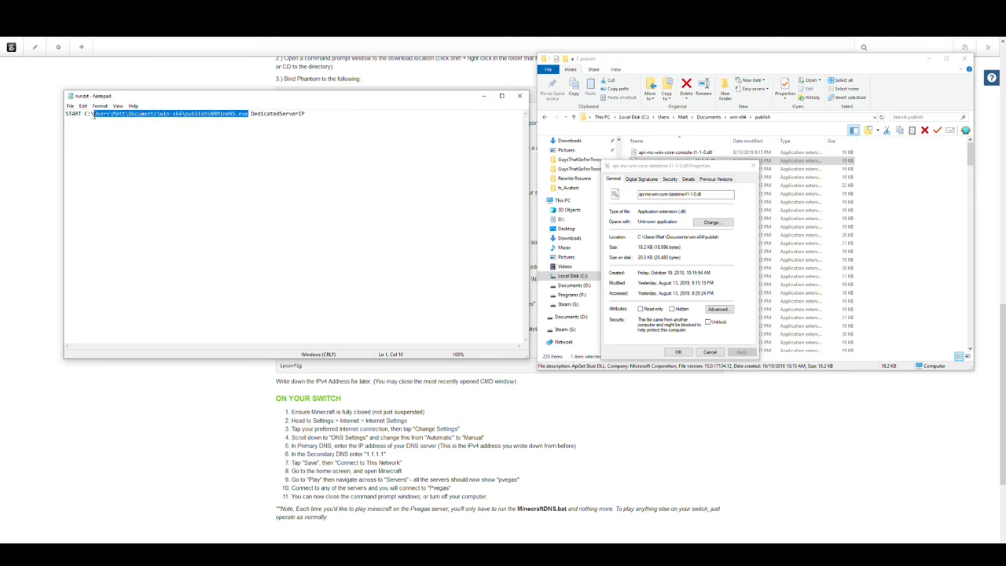
pyautogui.click(86, 113)
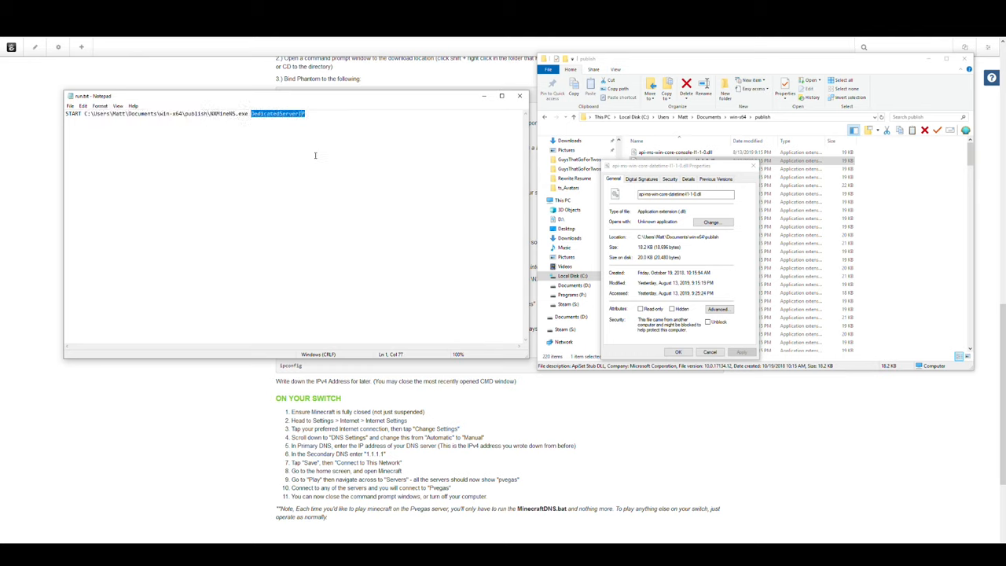
pyautogui.click(271, 114)
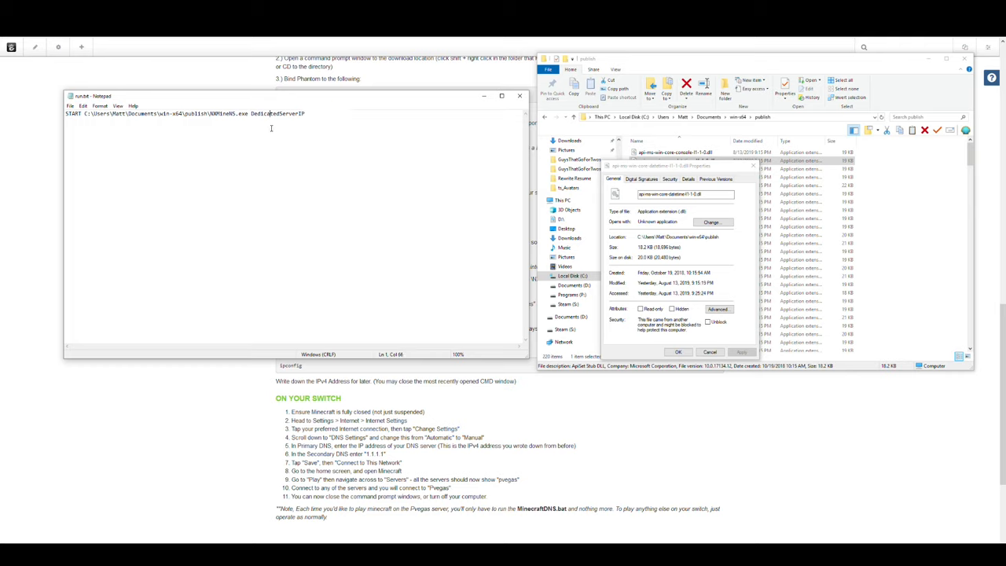
# Ping FallenTech.tk:19132 (host not found), then ping FallenTech.tk to get the server IP
pyautogui.doubleClick(276, 114)
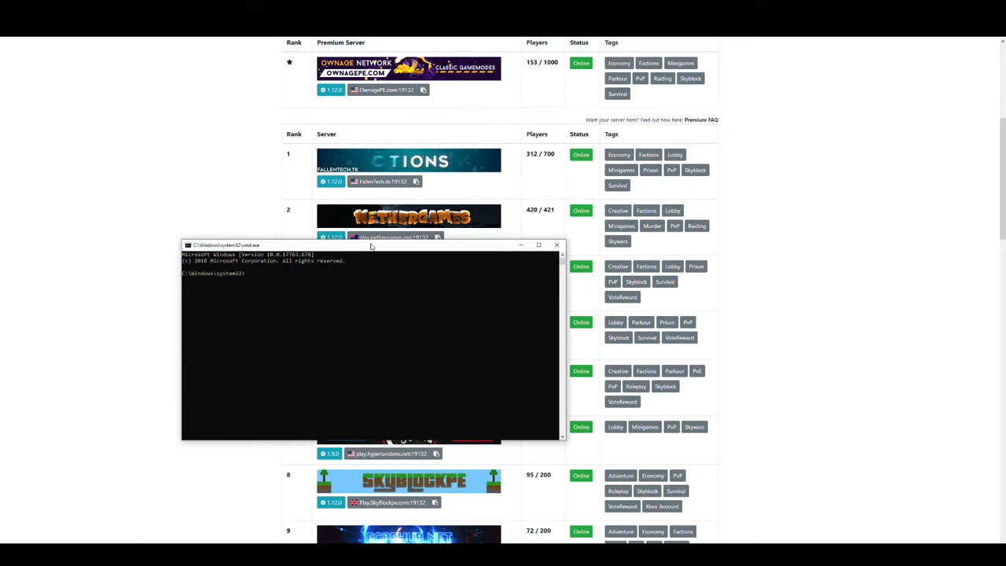
pyautogui.write('ping FallenTech.tk:19132')
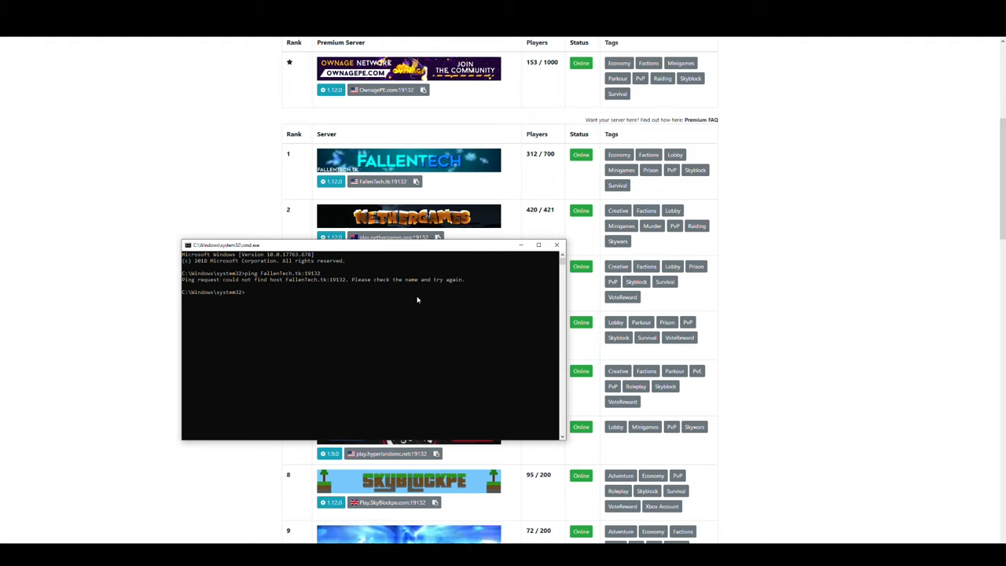
pyautogui.write('ping FallenTech.tk')
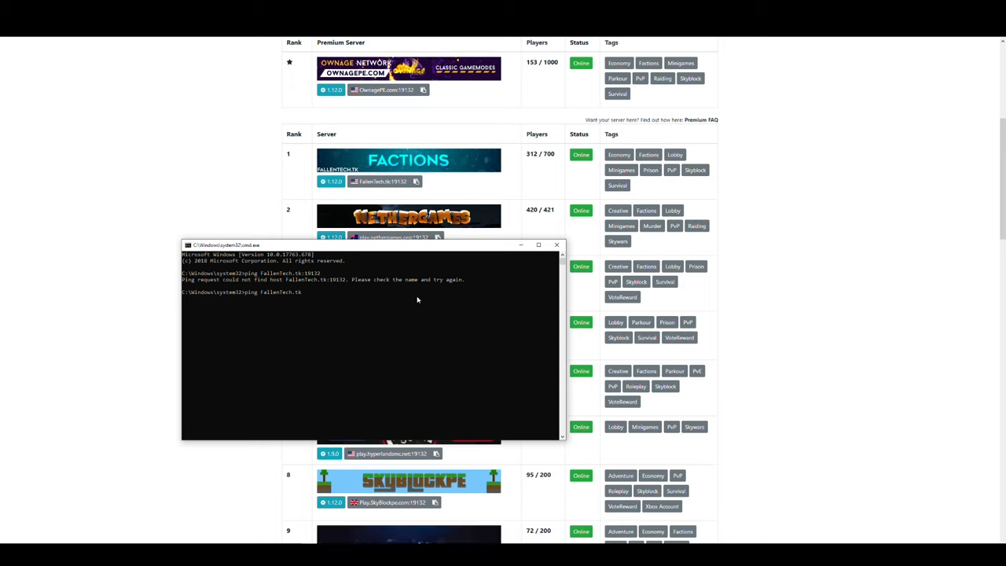
pyautogui.press('Return')
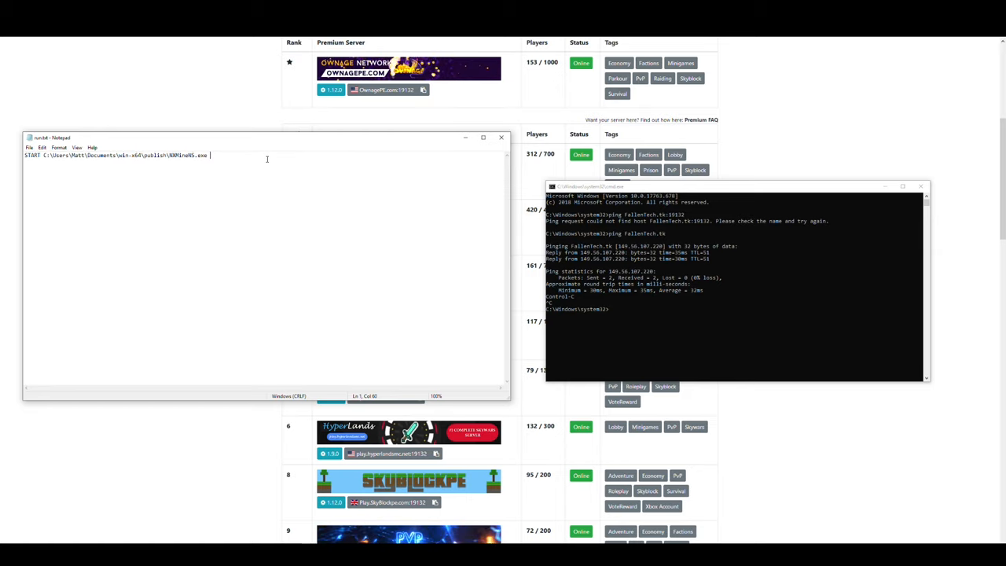
# Append server IP 149.56.187.220 to the START line, save as MinecraftDNS.bat on Desktop, close Notepad
pyautogui.write('149.56.1')
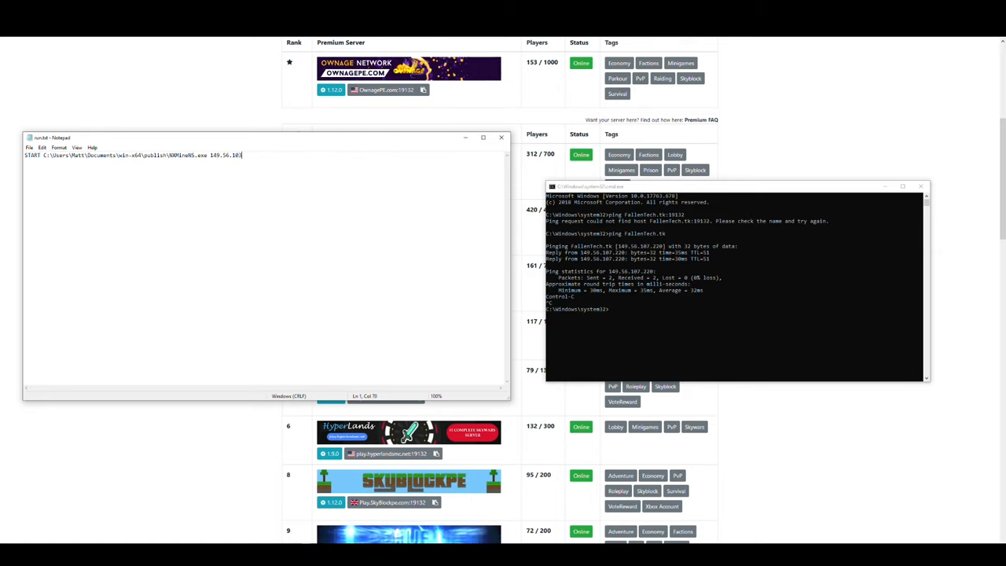
pyautogui.write('07.220')
pyautogui.write('MinecraftDNS.bat')
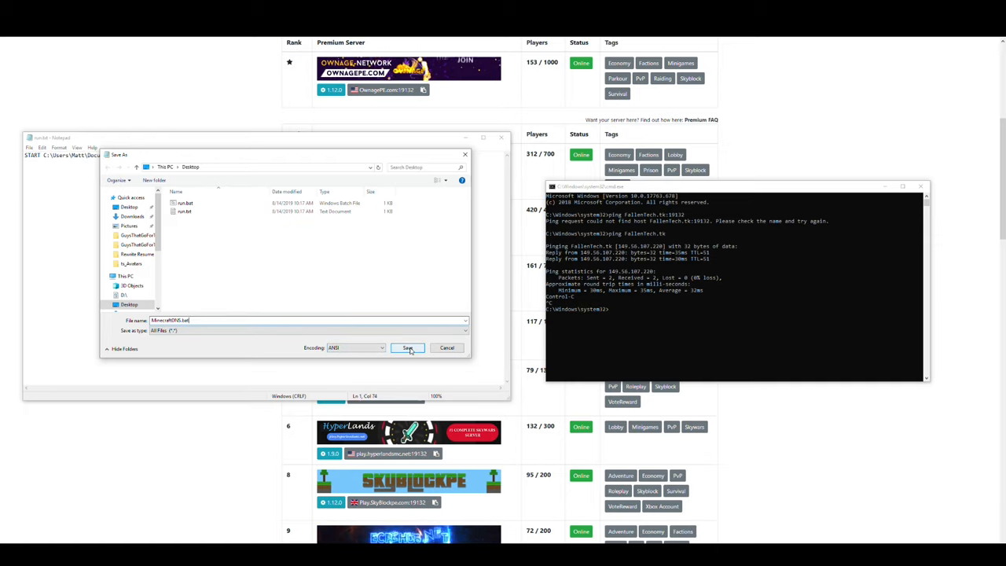
pyautogui.click(407, 347)
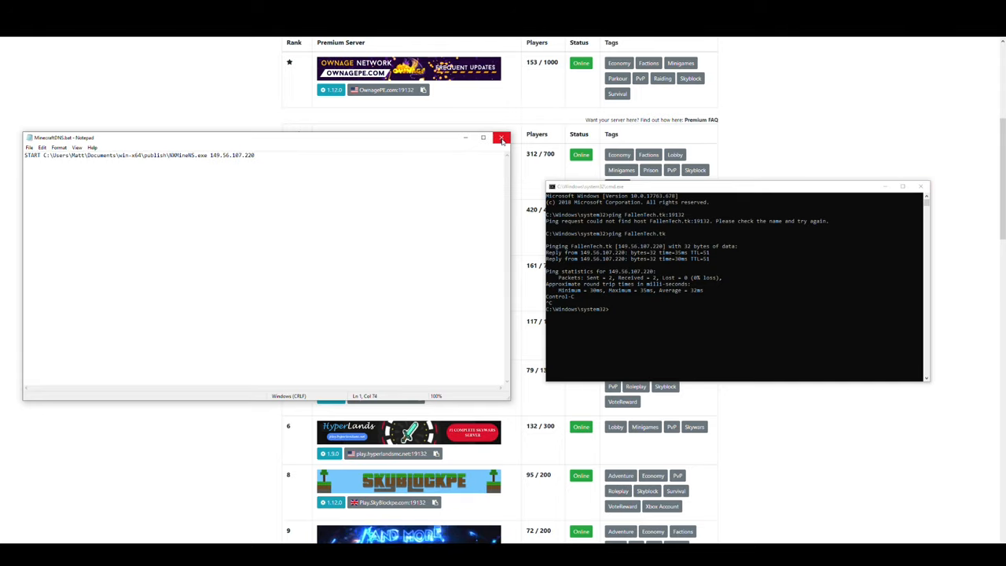
pyautogui.click(503, 139)
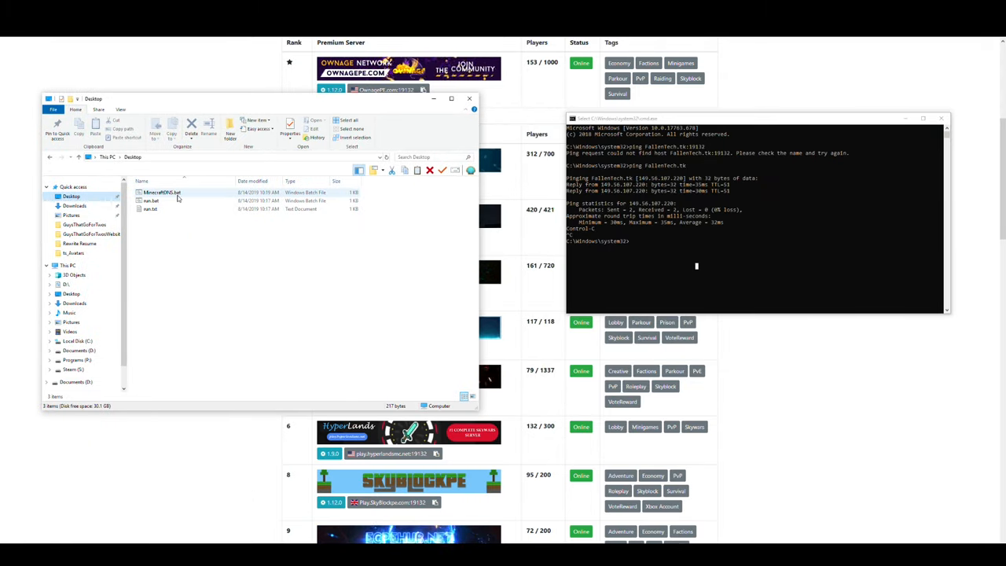
# Launch MinecraftDNS.bat from the Desktop so NXMineNS starts redirecting servers
pyautogui.doubleClick(149, 201)
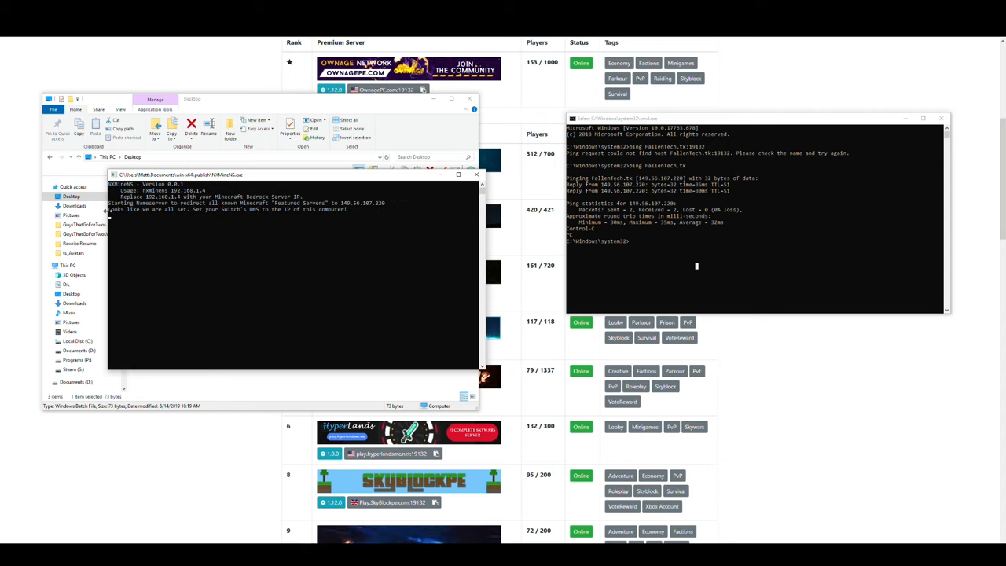
pyautogui.moveTo(278, 223)
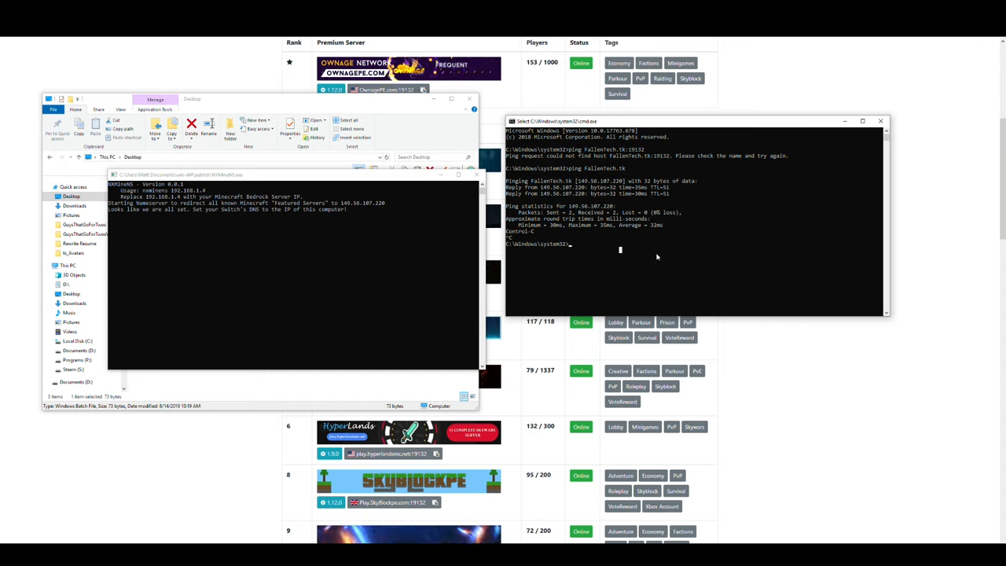
# Run ipconfig to show the Ethernet adapter's IPv4 address, subnet mask and gateway
pyautogui.write('ipconfig')
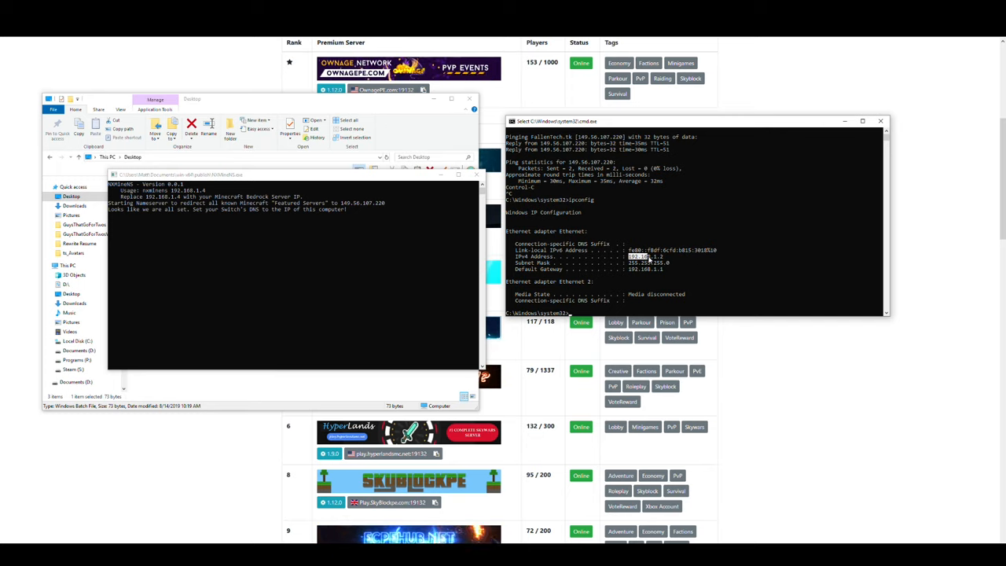
pyautogui.moveTo(717, 281)
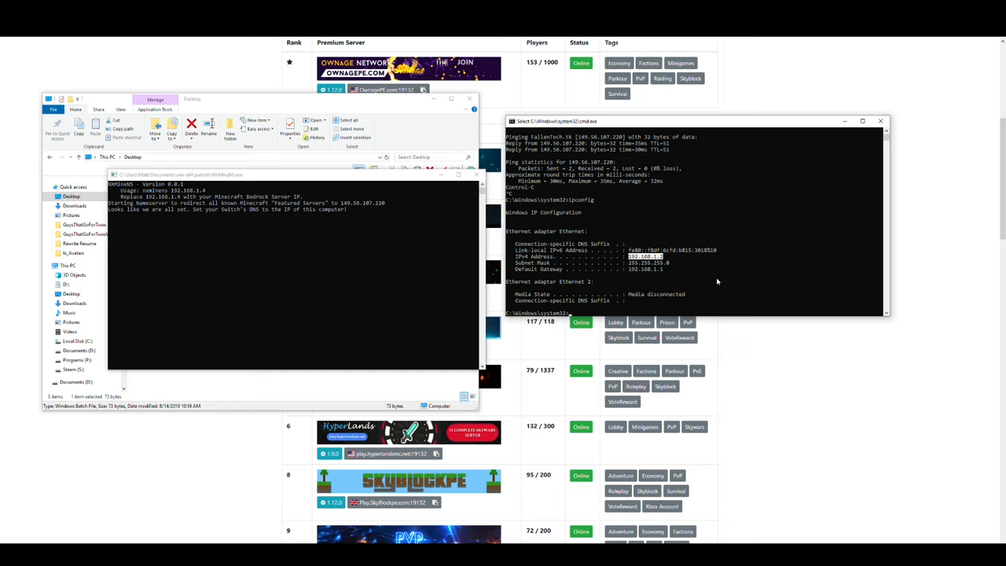